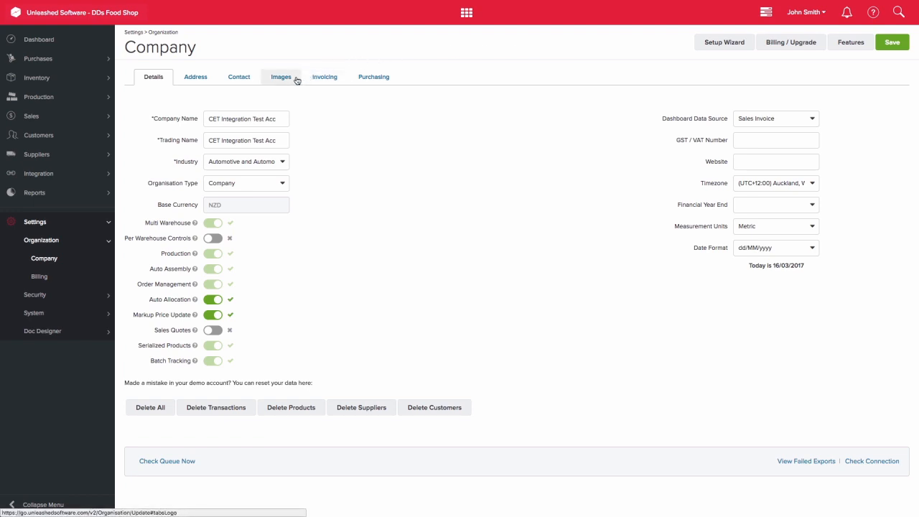
Show the Images library with DD Logo.jpg and DD Contact Details.png uploaded and saved
click(281, 77)
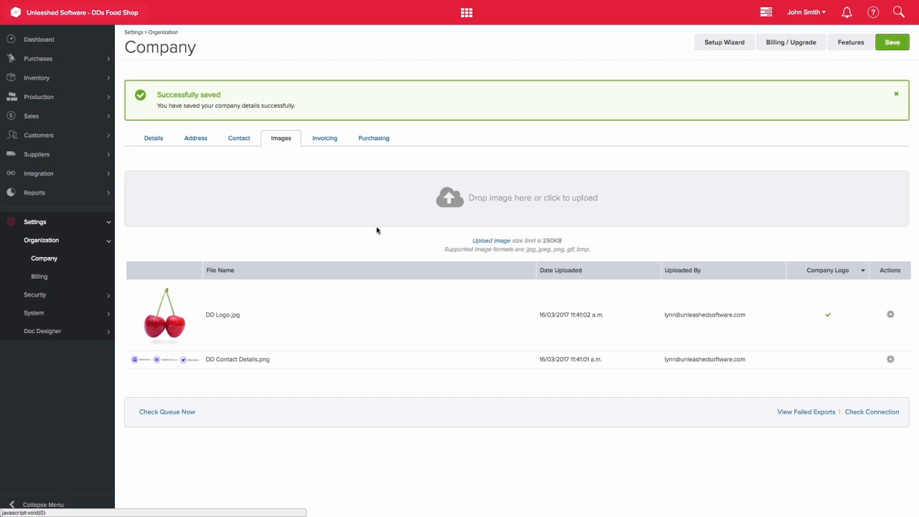
Duplicate the read-only invoice template as an editable copy named 'Updated Invoice'
click(43, 330)
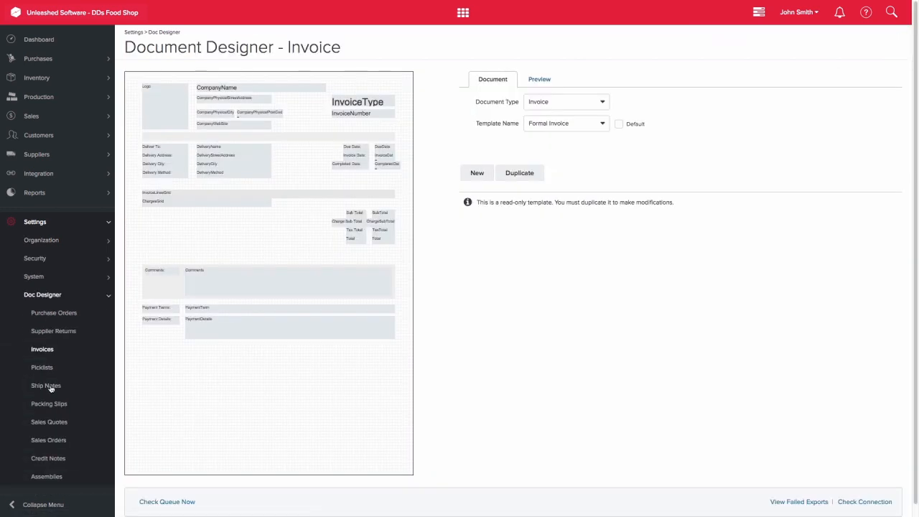
mouse_move(541, 177)
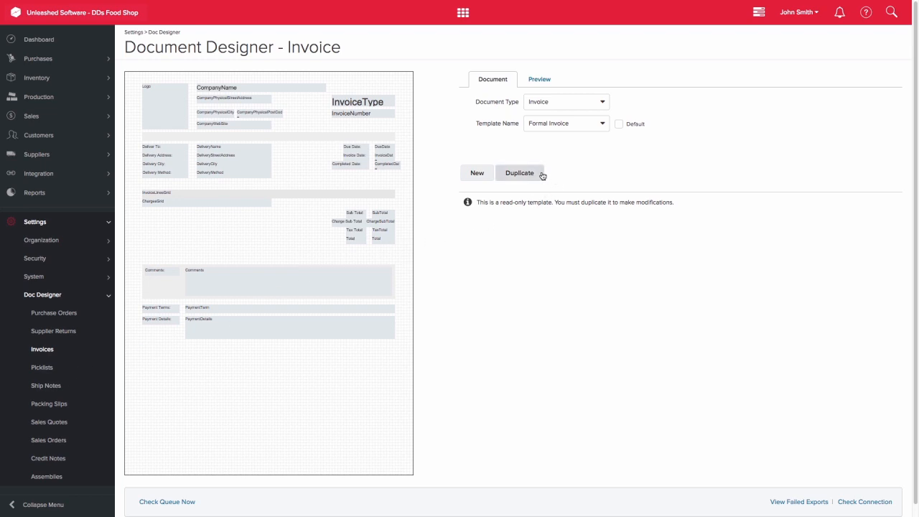
click(519, 172)
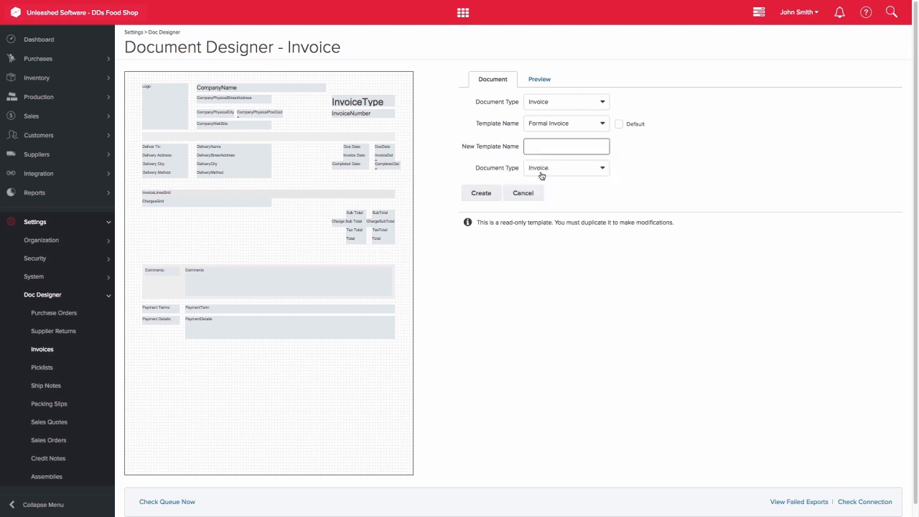
text(Updated Invoice)
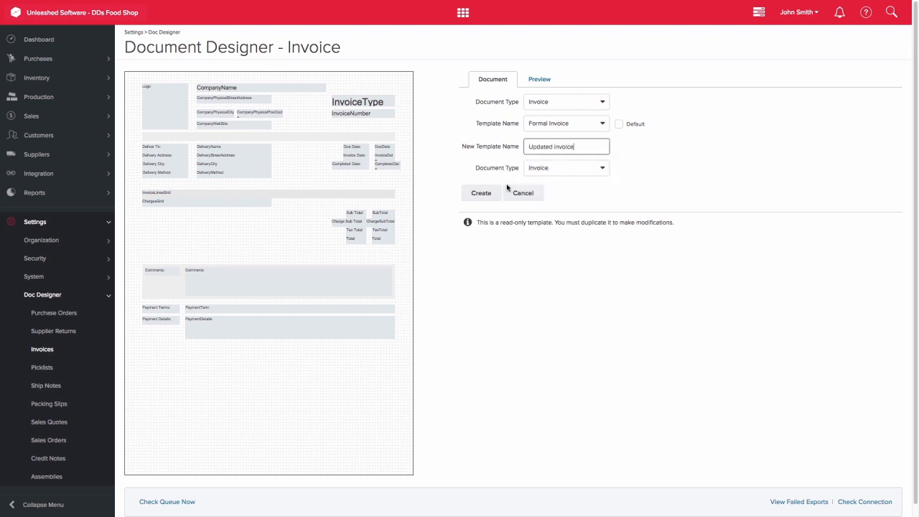
click(480, 192)
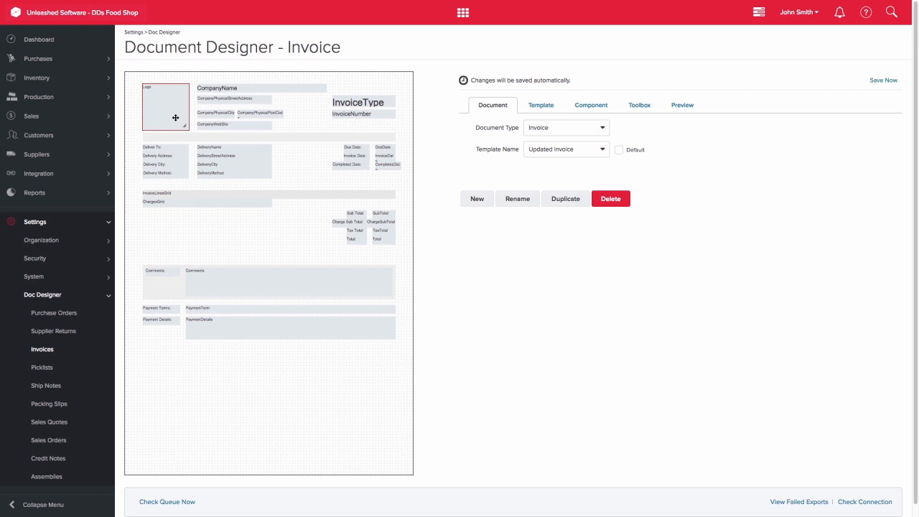
Place an Image component across the template footer and bring up its company-image list
click(639, 105)
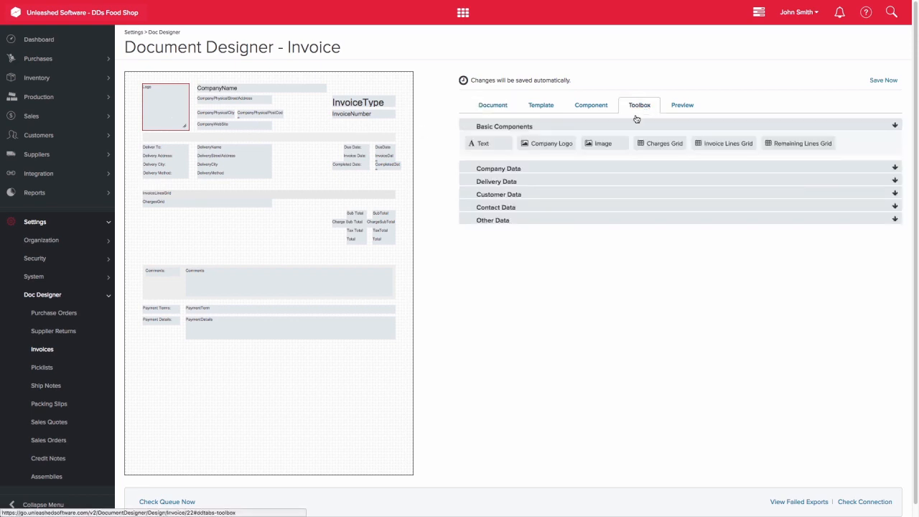
drag(602, 143, 161, 428)
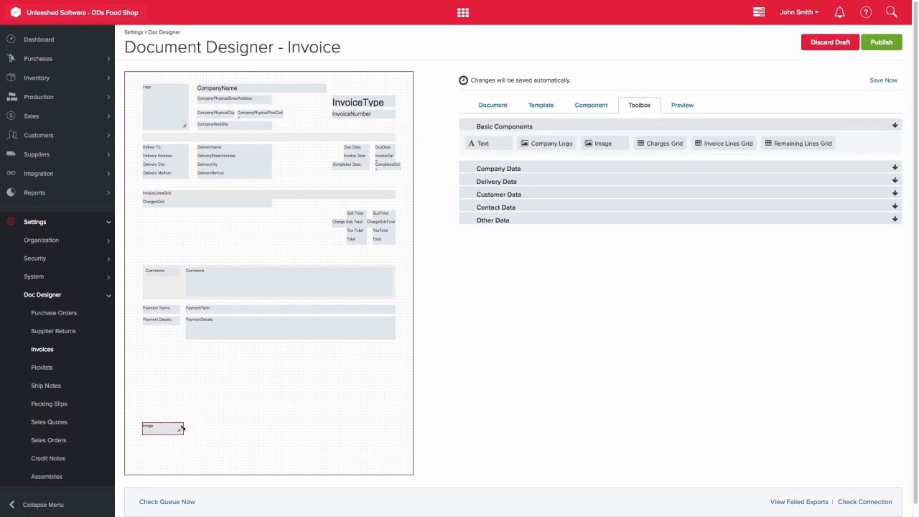
drag(181, 434, 388, 434)
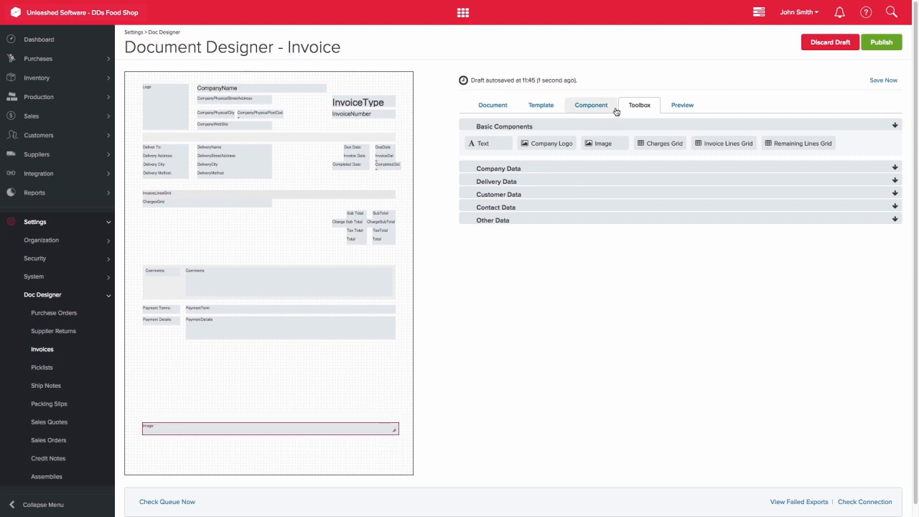
click(591, 105)
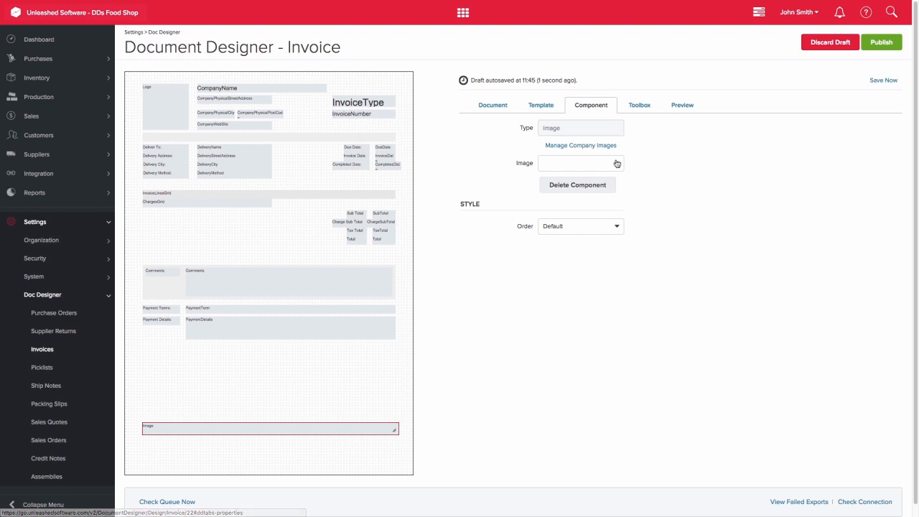
click(581, 164)
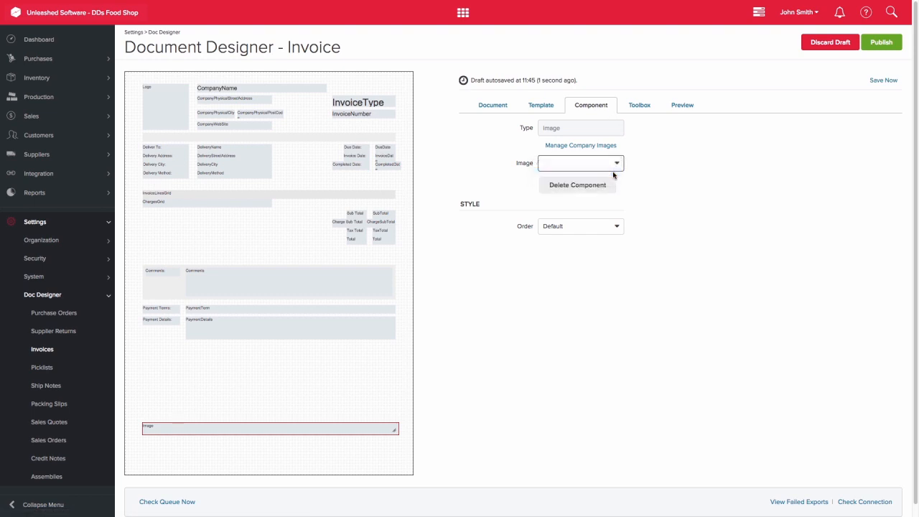
Use DD Contact Details.png as the footer image and preview the invoice down to the footer strip
click(681, 105)
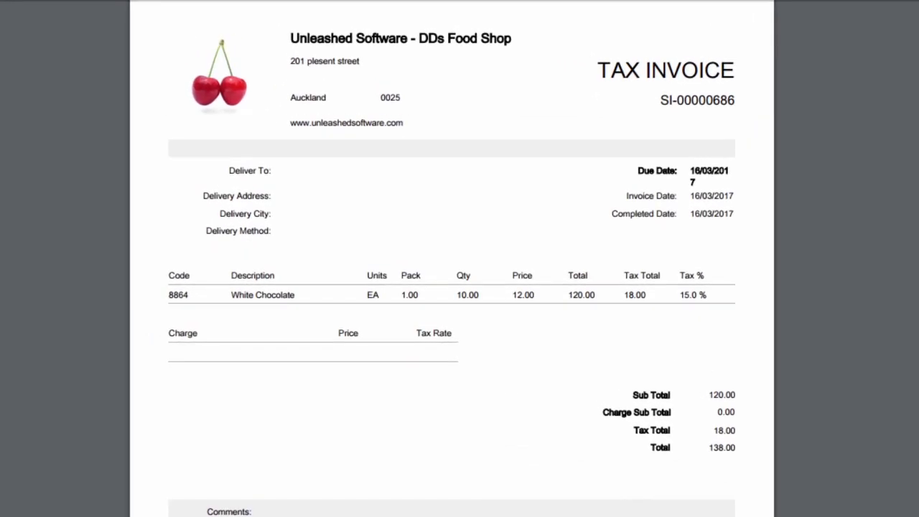
scroll(down, 3)
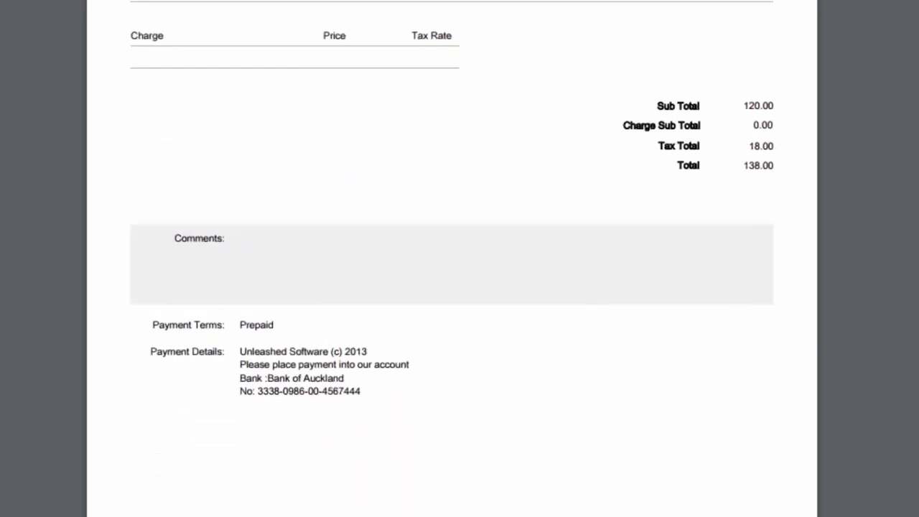
scroll(down, 3)
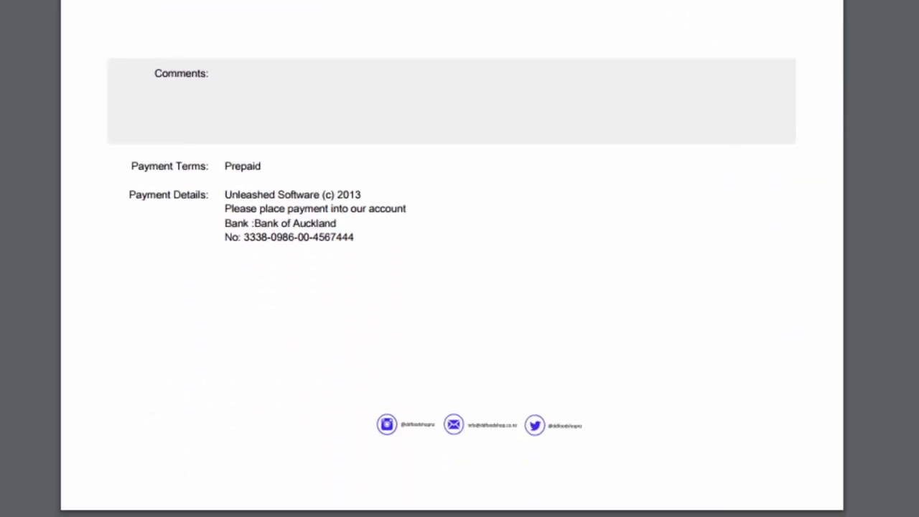